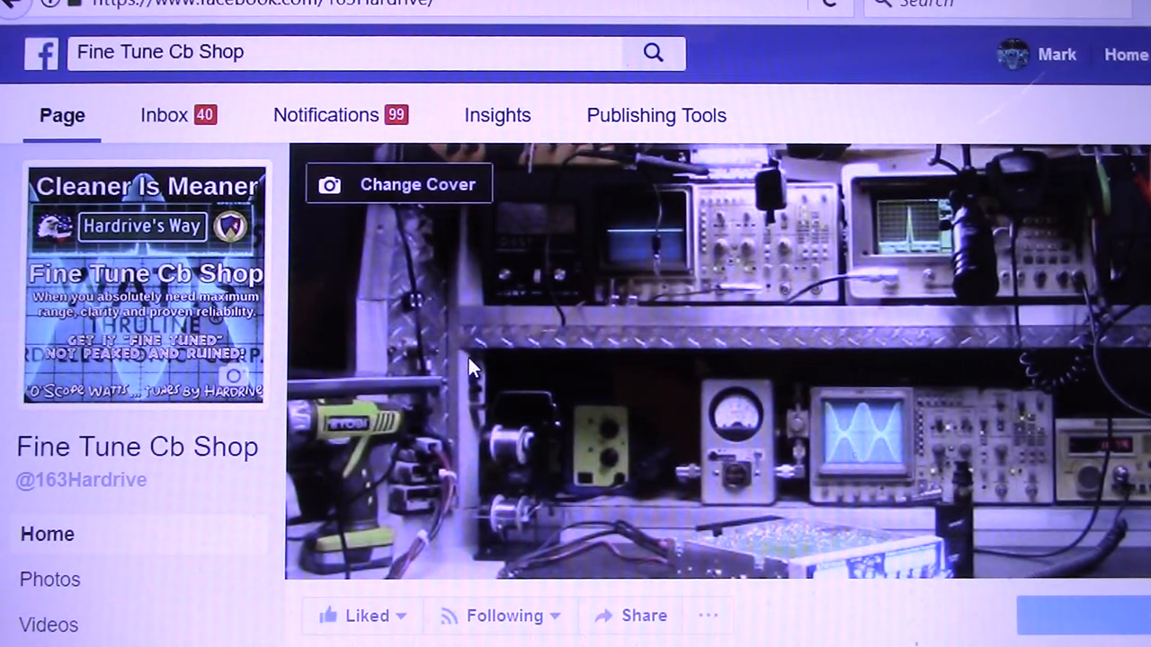
{"action": "scroll", "scroll_direction": "down", "scroll_amount": 3}
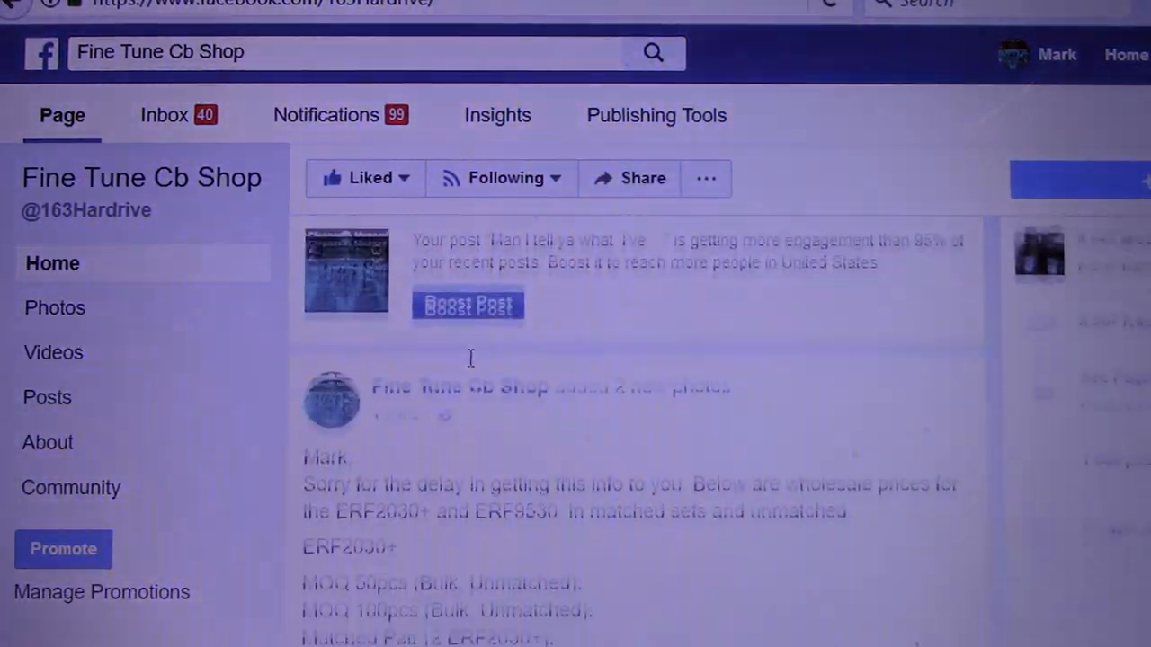
{"action": "scroll", "scroll_direction": "down", "scroll_amount": 3}
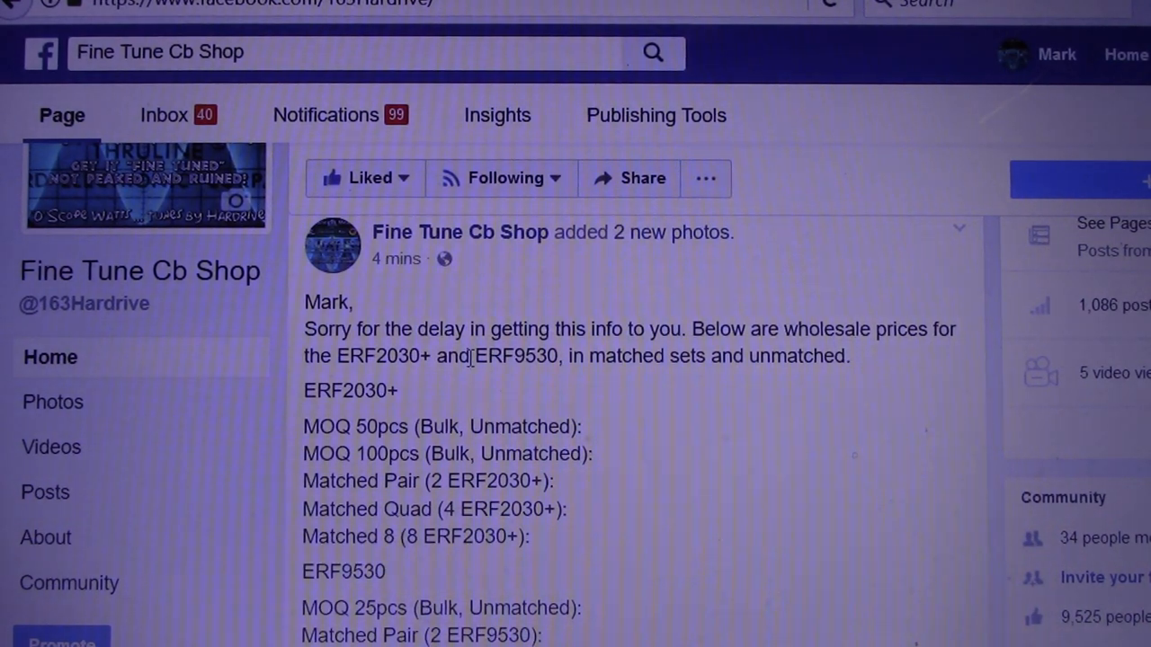
{"action": "scroll", "scroll_direction": "down", "scroll_amount": 3}
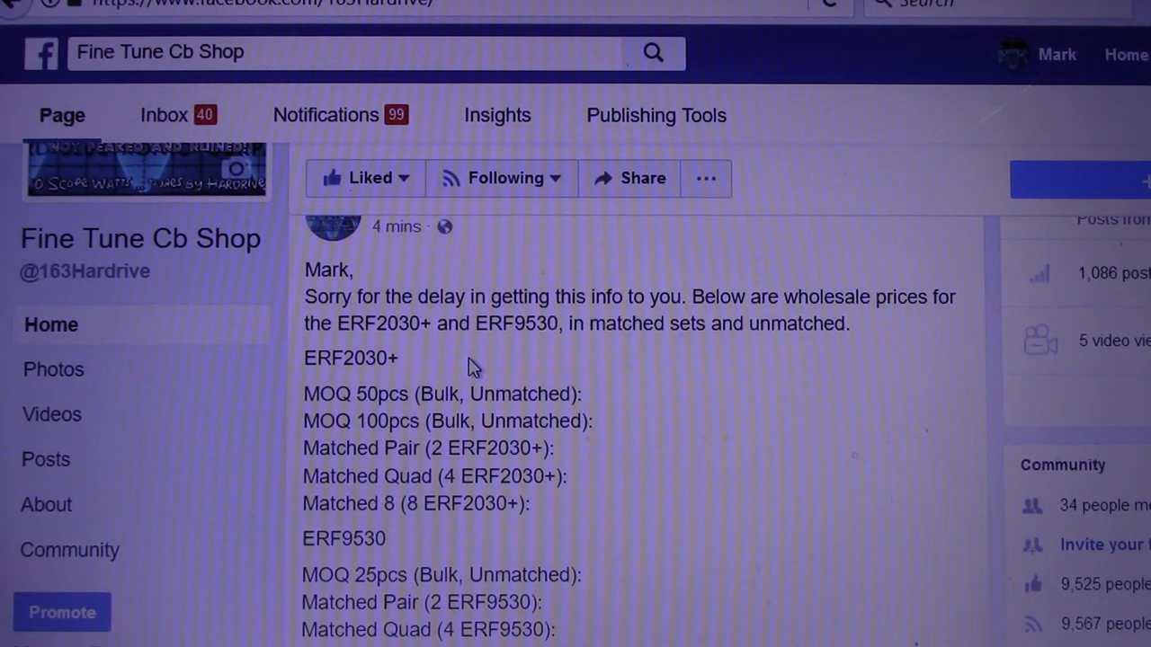
{"action": "scroll", "scroll_direction": "down", "scroll_amount": 3}
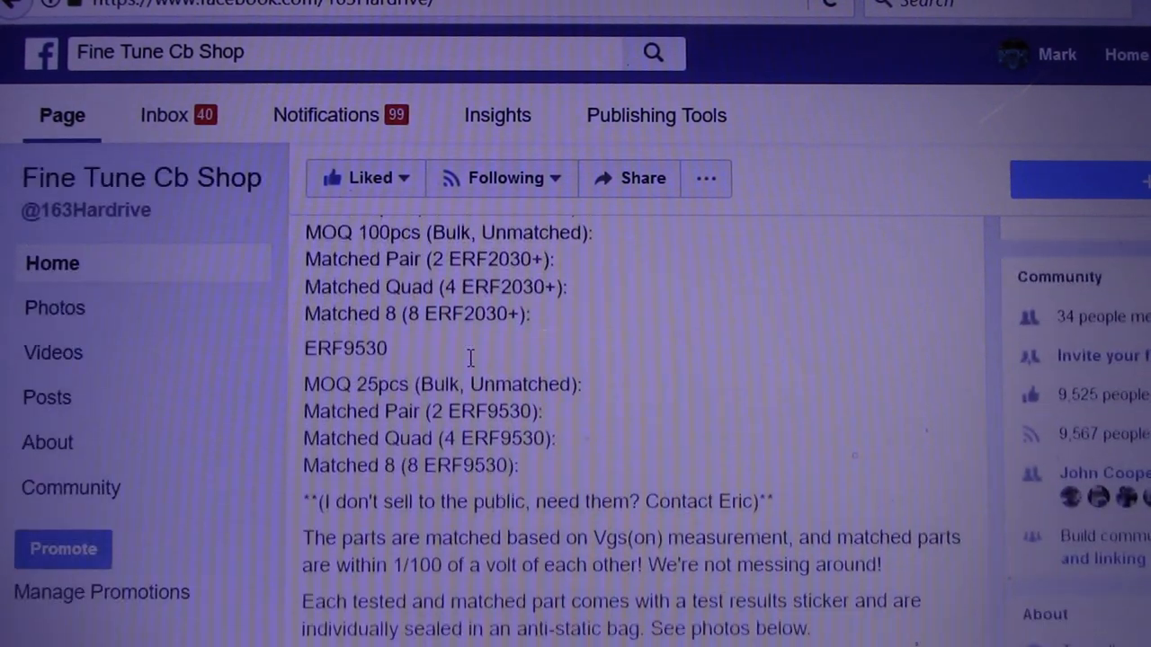
{"action": "scroll", "scroll_direction": "down", "scroll_amount": 3}
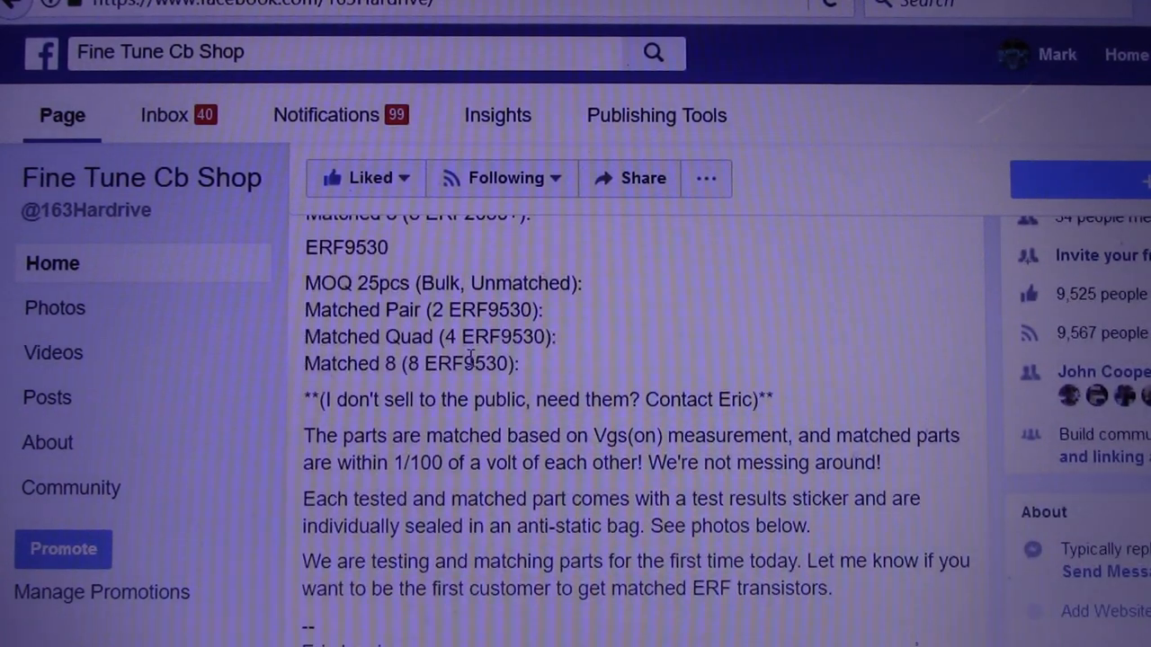
{"action": "scroll", "scroll_direction": "down", "scroll_amount": 3}
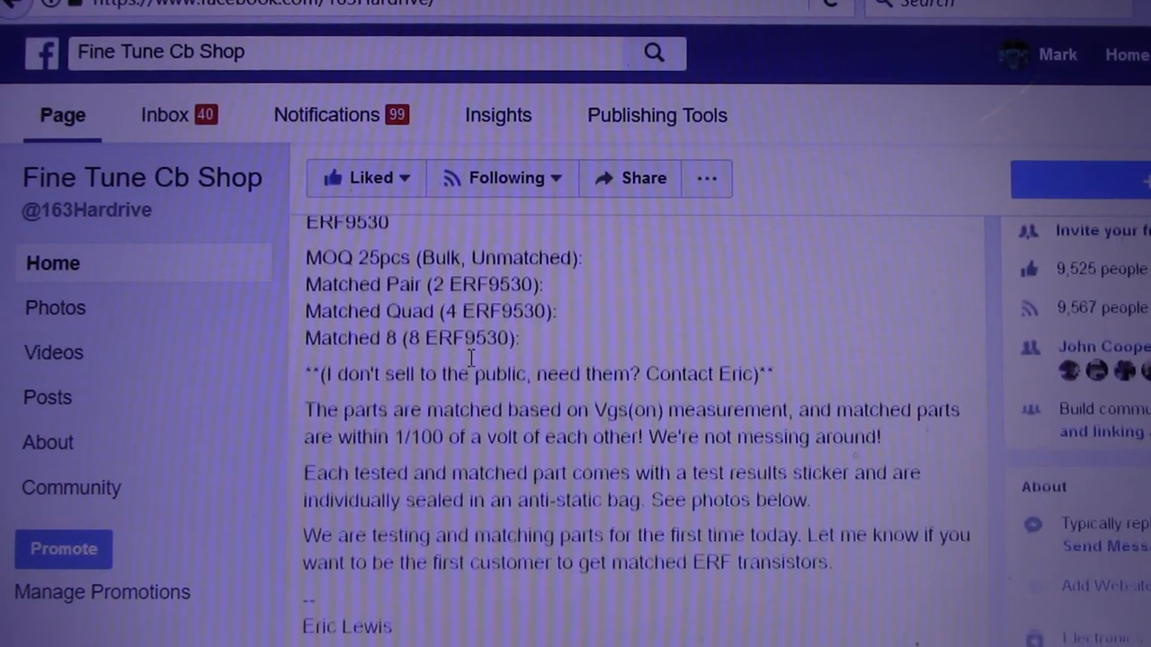
{"action": "scroll", "scroll_direction": "down", "scroll_amount": 3}
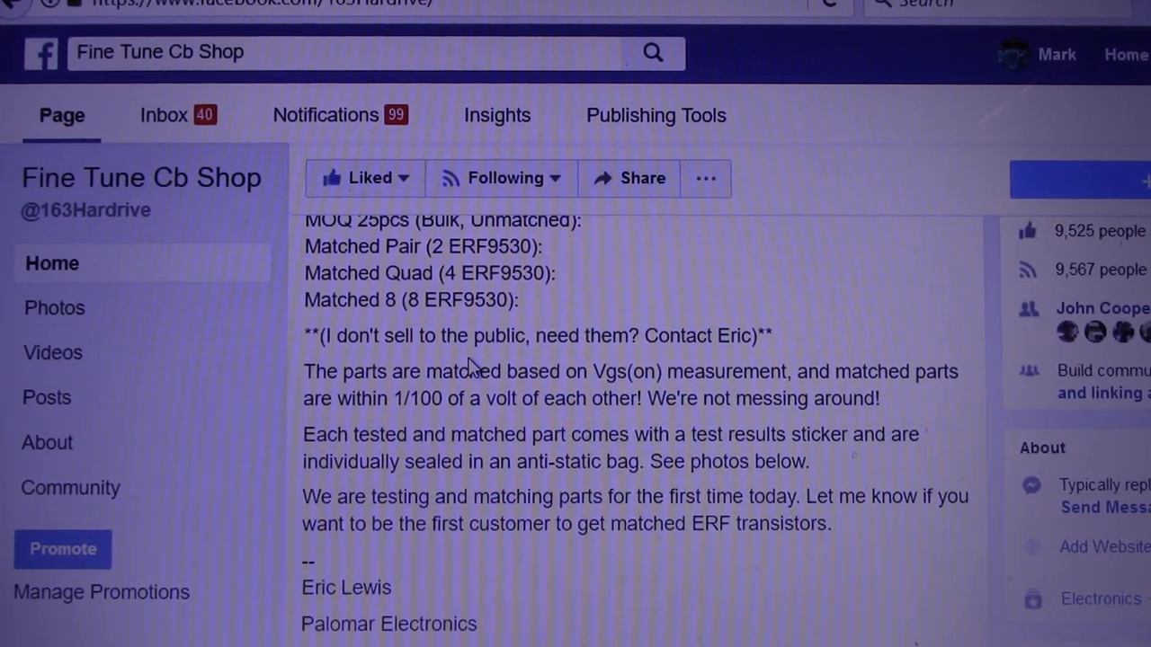
{"action": "scroll", "scroll_direction": "down", "scroll_amount": 3}
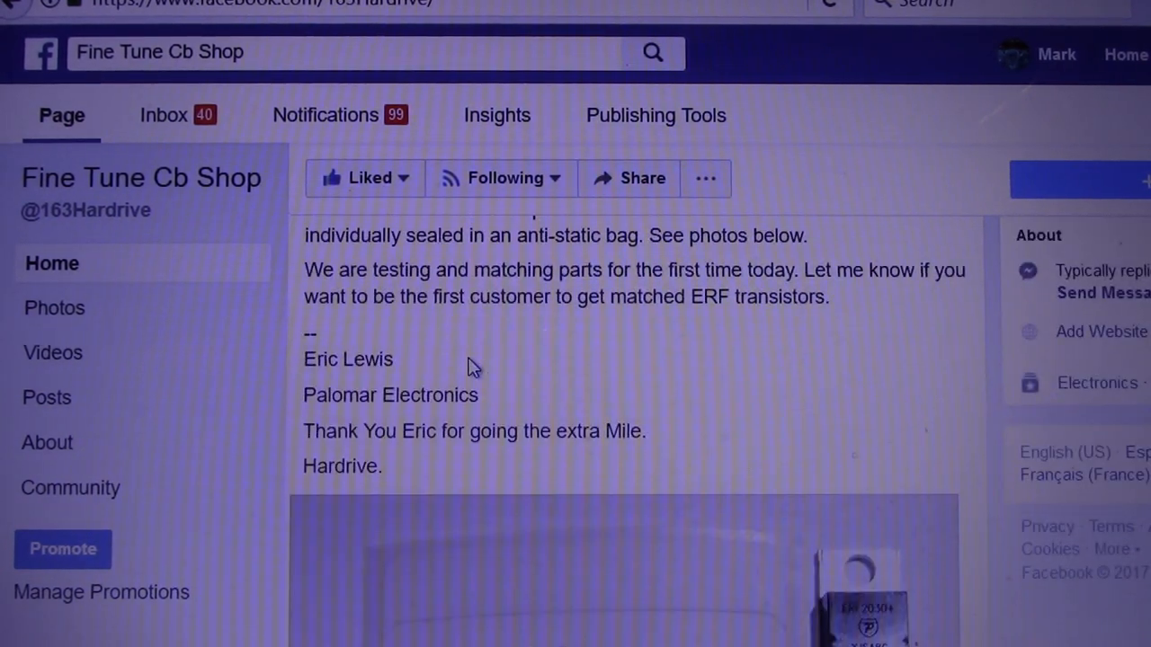
{"action": "scroll", "scroll_direction": "down", "scroll_amount": 3}
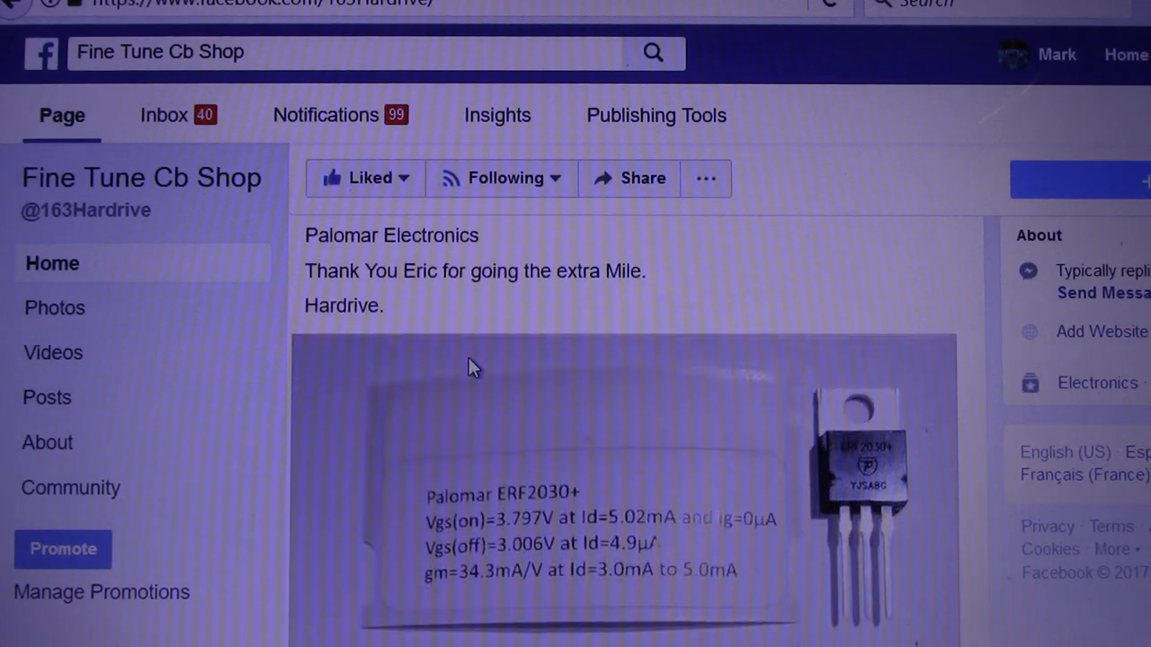
{"action": "scroll", "scroll_direction": "down", "scroll_amount": 3}
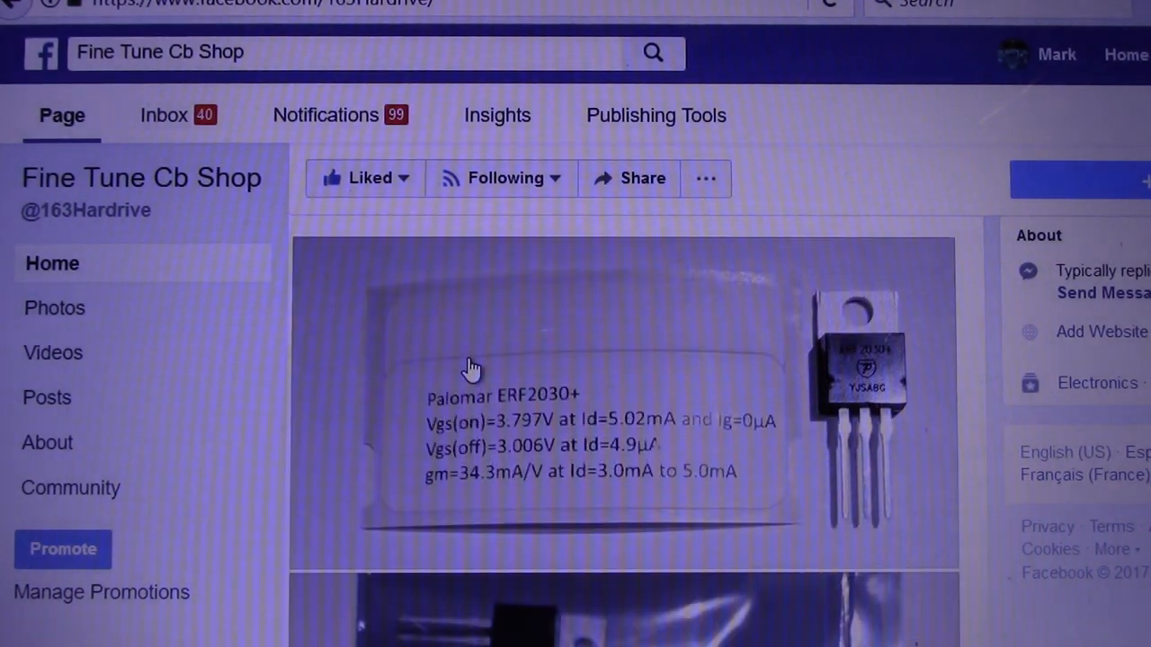
{"action": "scroll", "scroll_direction": "down", "scroll_amount": 3}
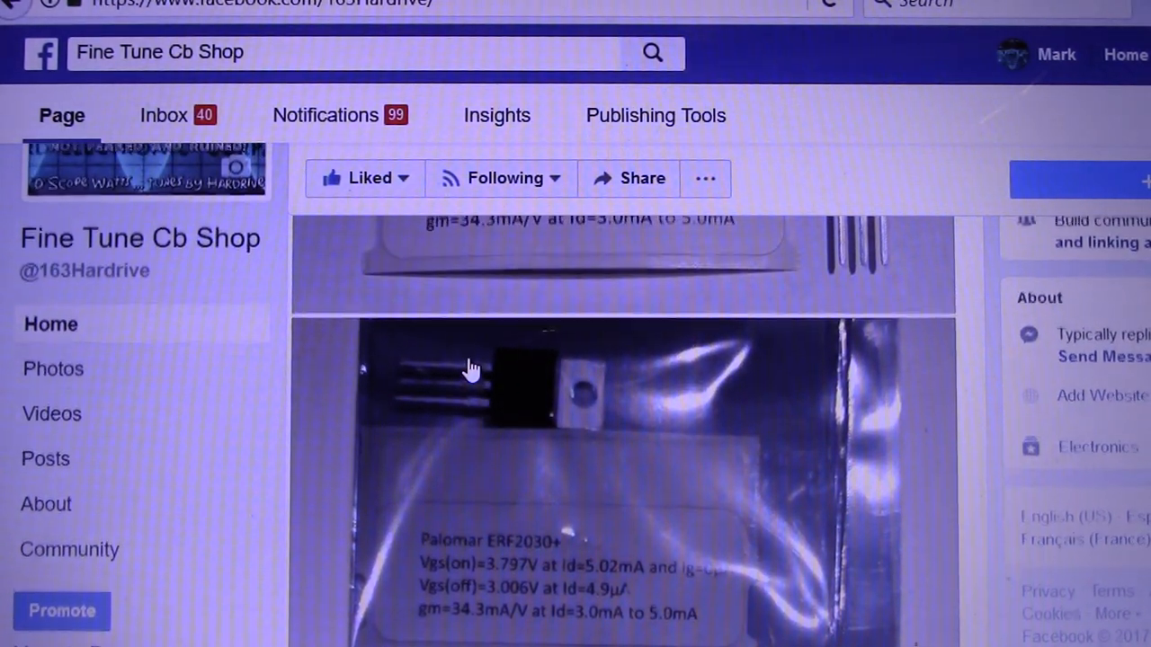
{"action": "scroll", "scroll_direction": "down", "scroll_amount": 3}
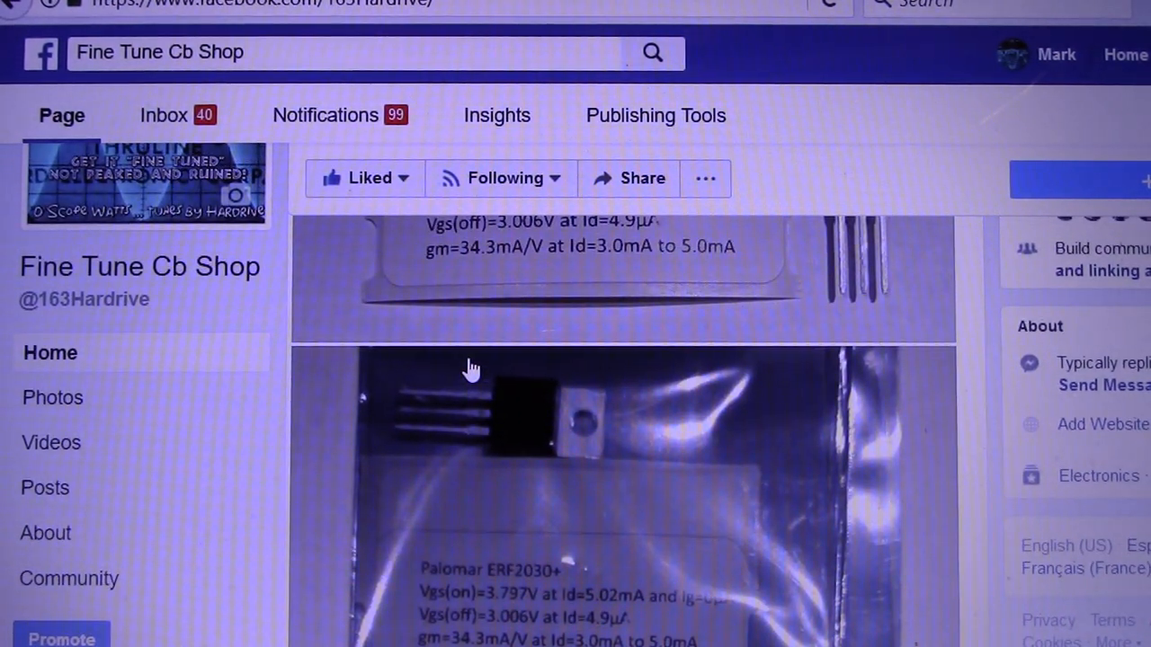